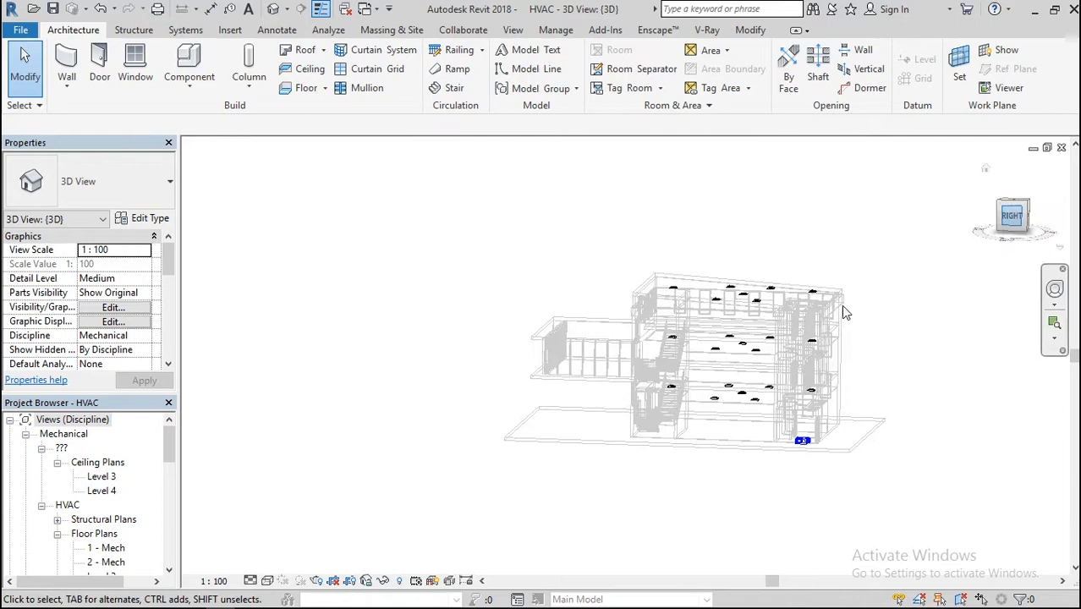
- Select and review the ceiling diffusers in the model, then clear the selection
left_click(1012, 218)
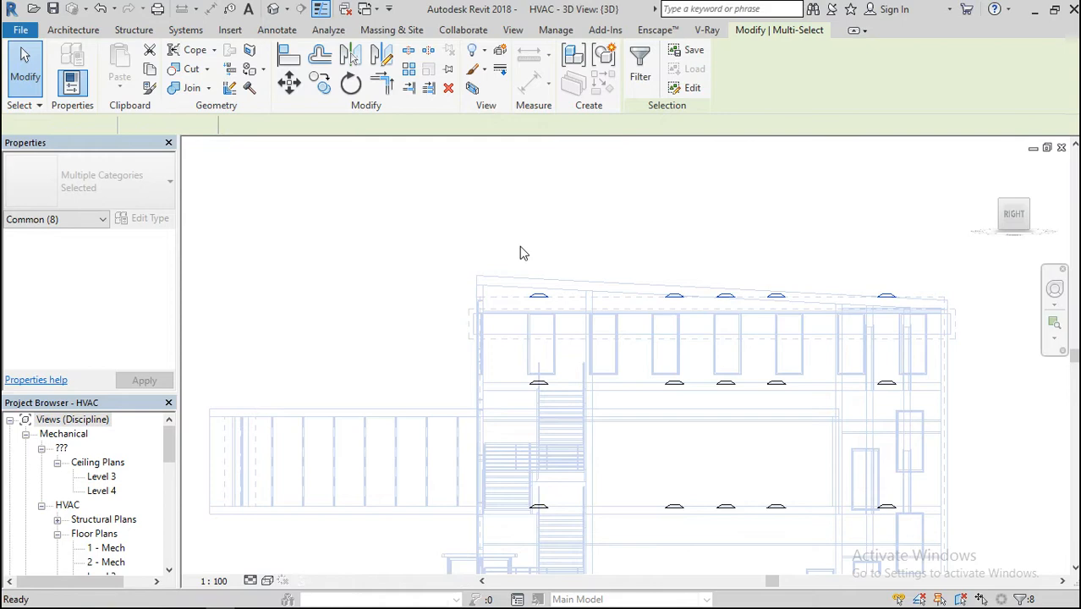
left_click(565, 245)
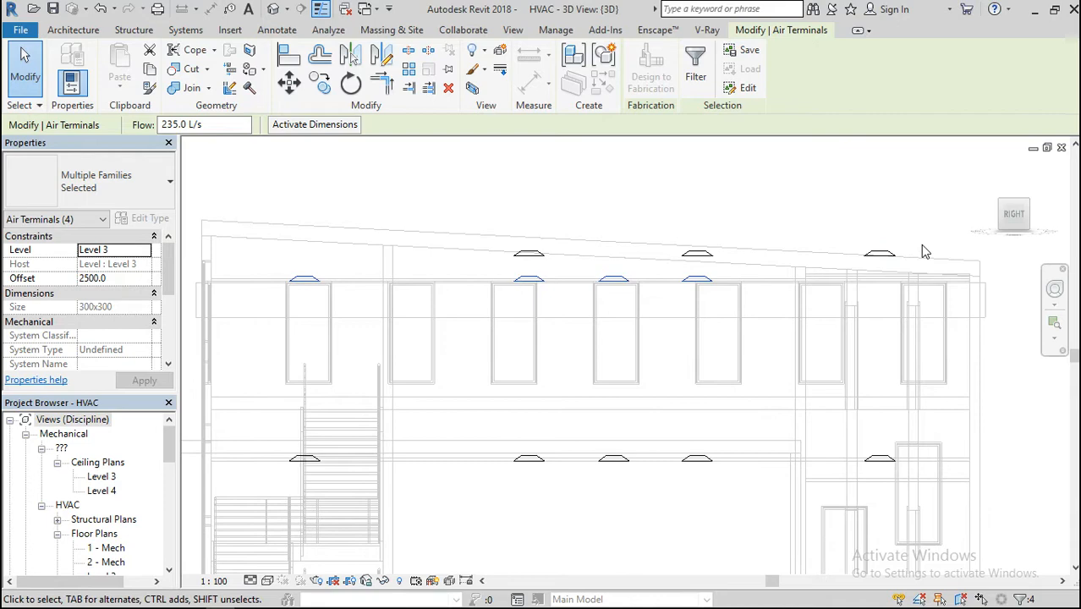
left_click(833, 494)
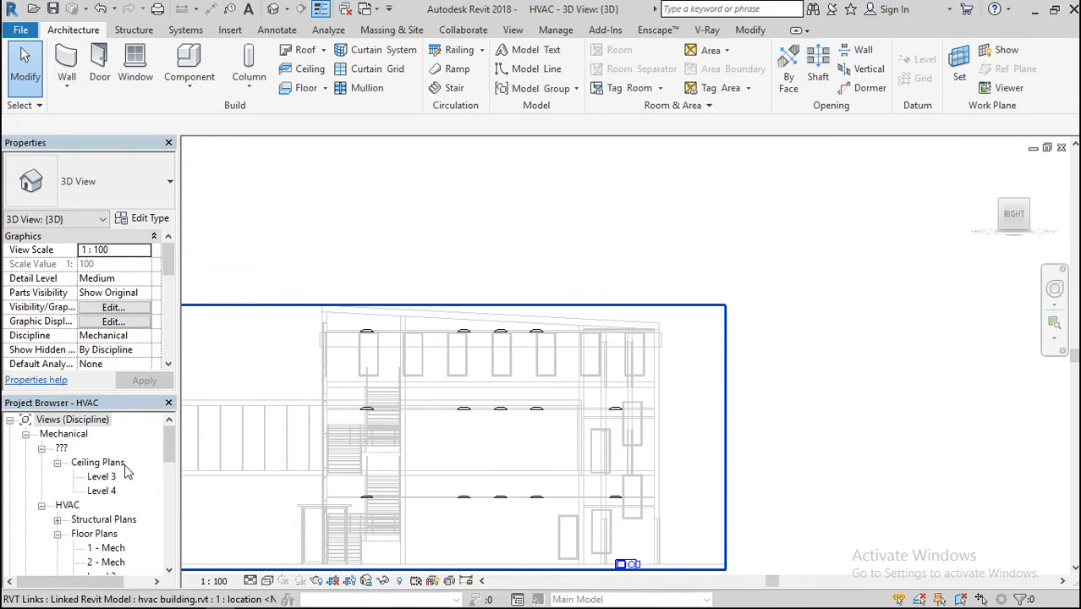
- Open the Level 1 mechanical plan with the VAV unit, then the Level 4 ceiling plan
double_click(105, 548)
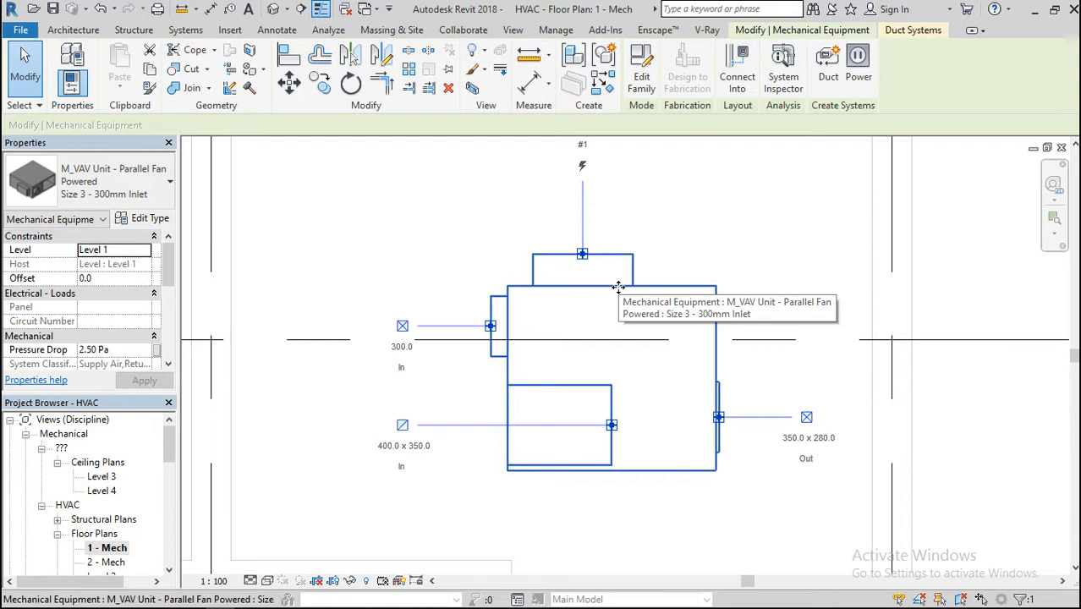
mouse_move(599, 341)
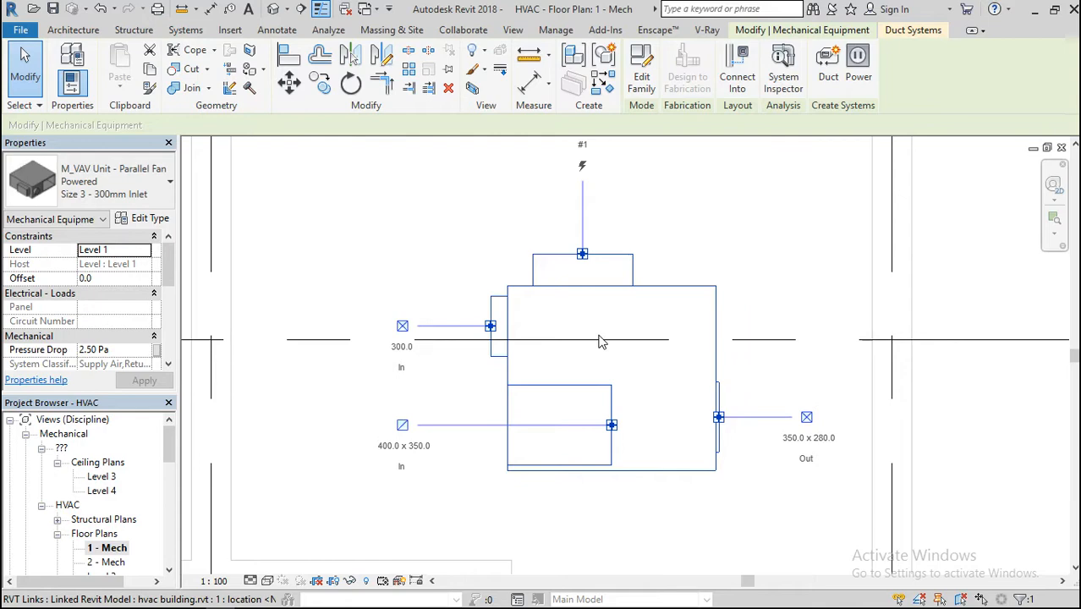
double_click(103, 490)
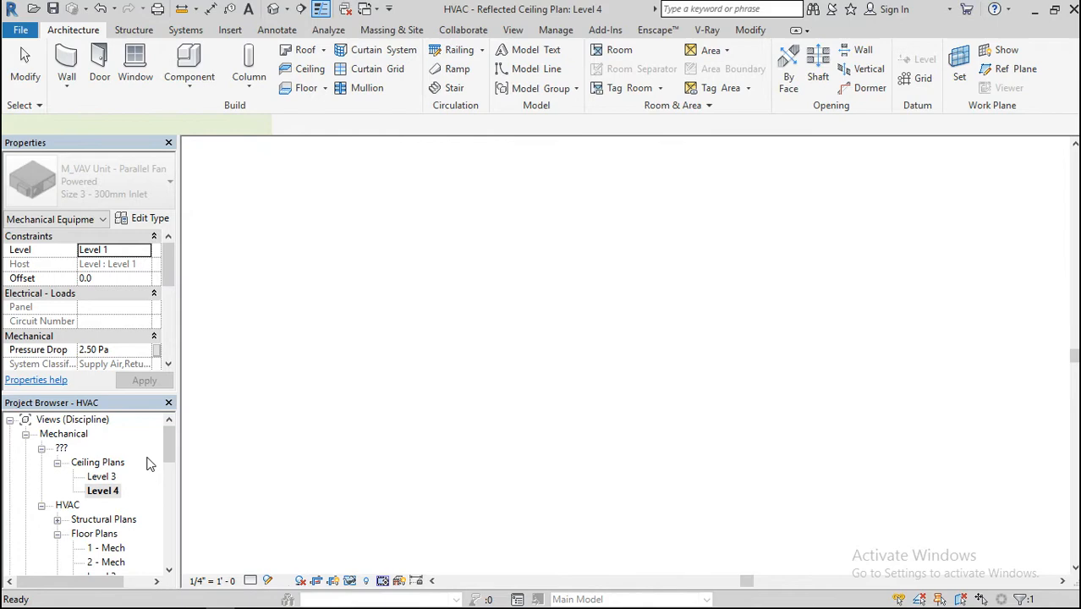
- View the Level 2 mechanical plan and return to the Level 1 mechanical plan
double_click(105, 548)
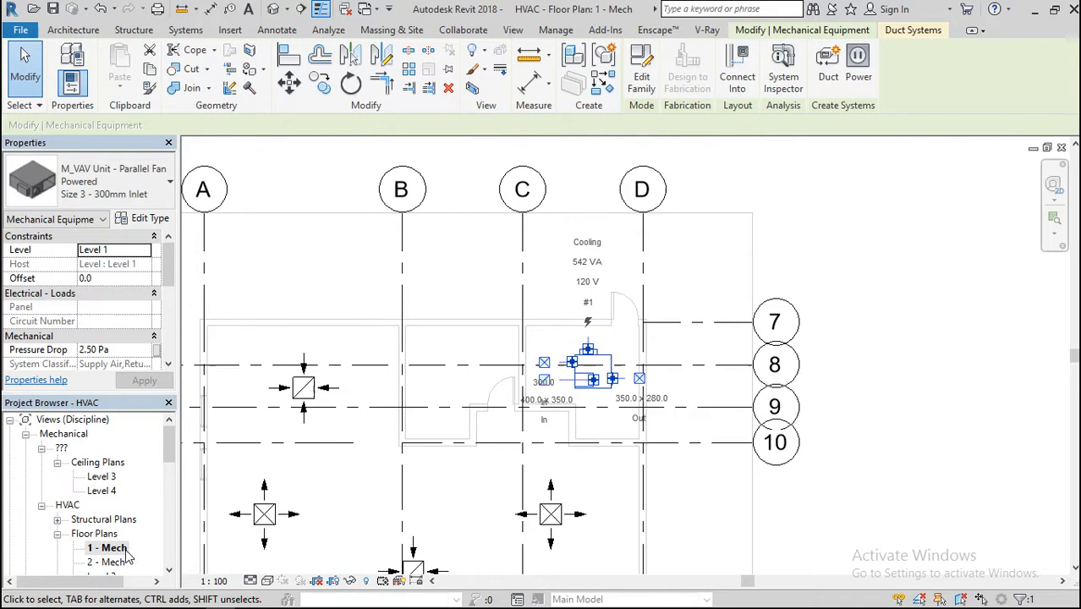
double_click(105, 561)
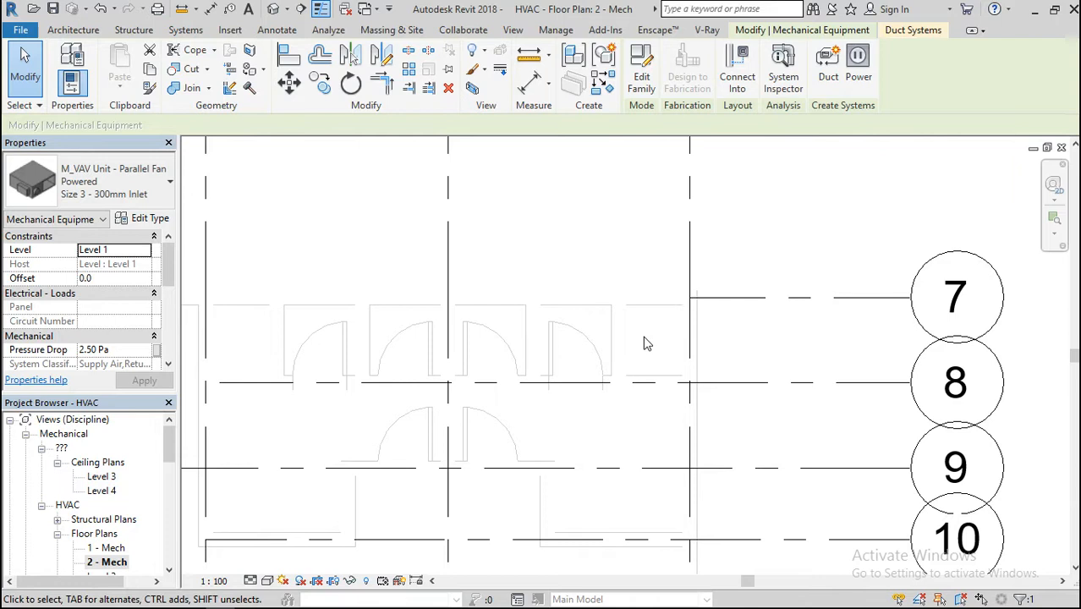
mouse_move(709, 328)
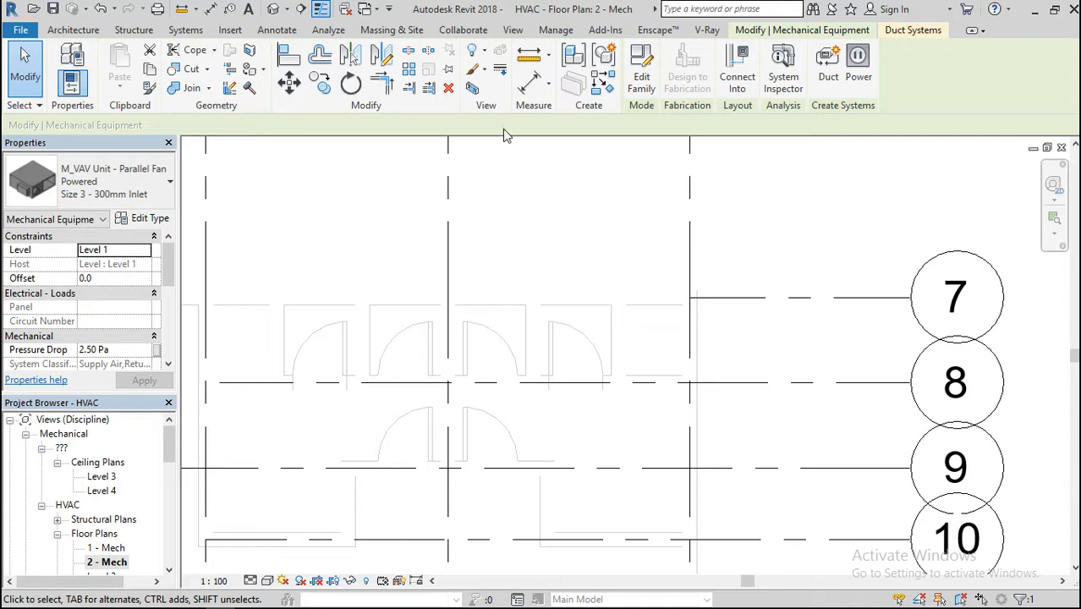
double_click(102, 477)
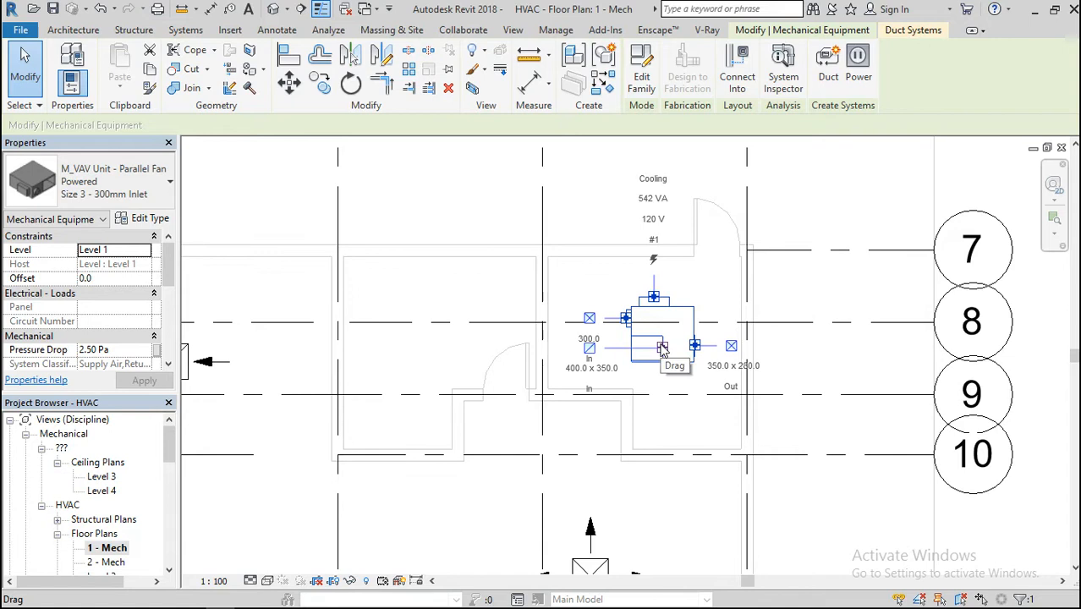
- Drag the VAV unit near grids 8–10 and rotate it 90° to face a new direction
left_click_drag(664, 347, 676, 342)
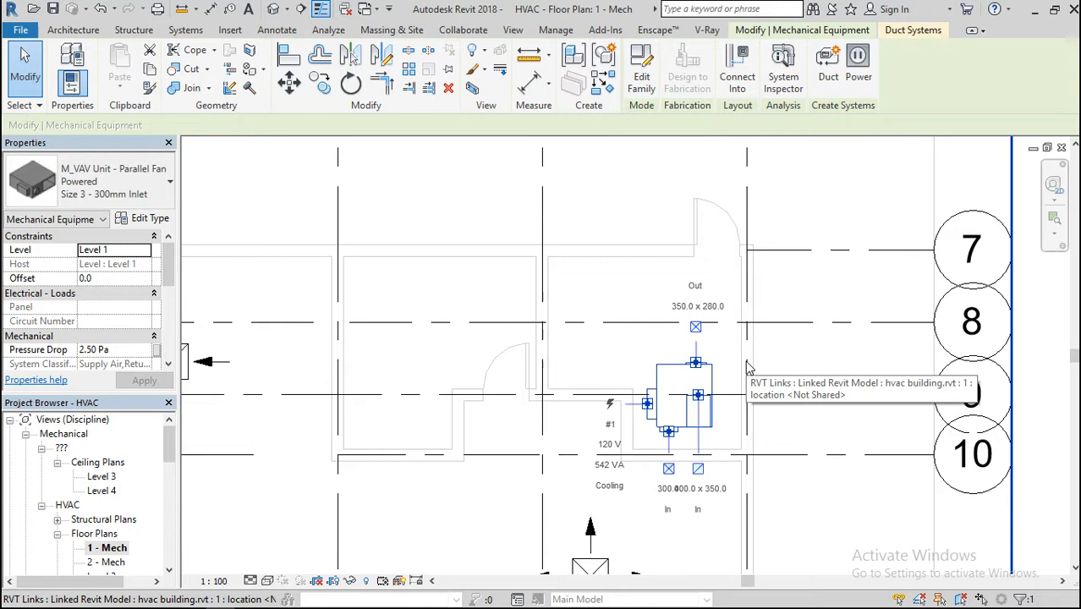
left_click(630, 355)
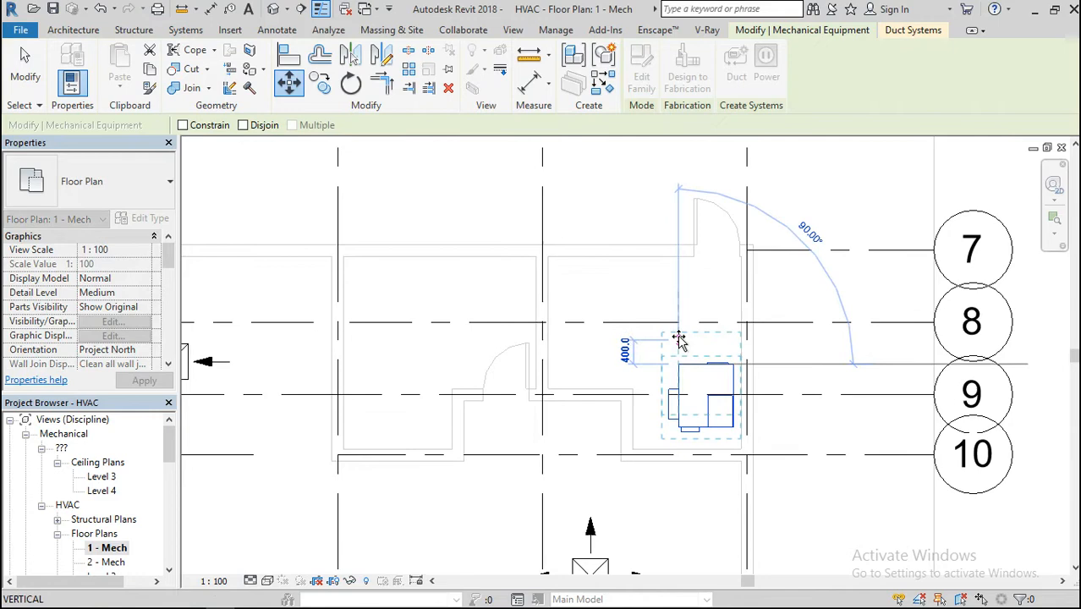
left_click(697, 397)
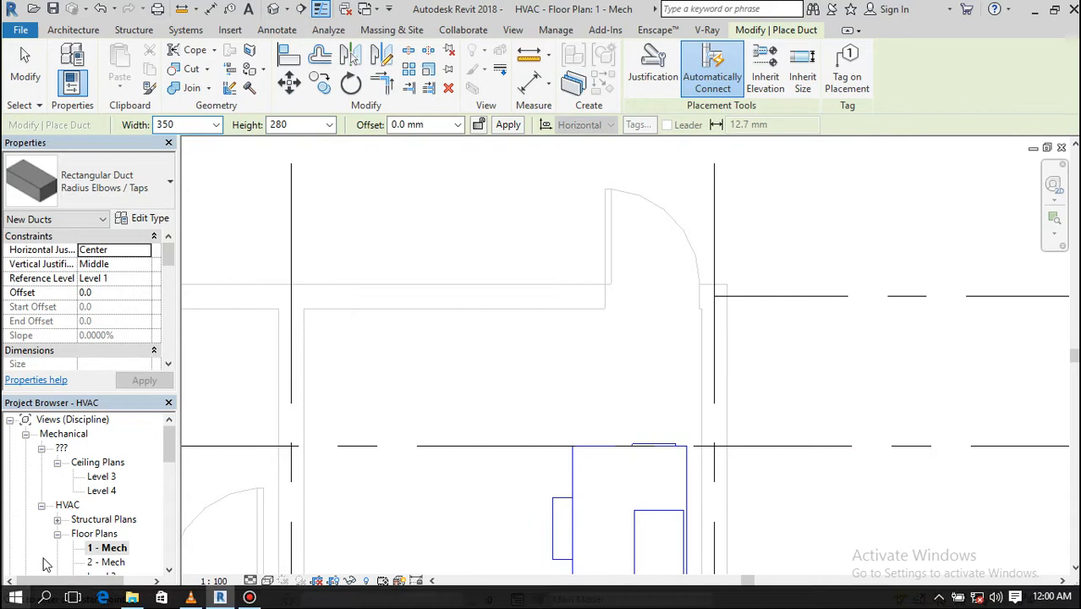
double_click(116, 562)
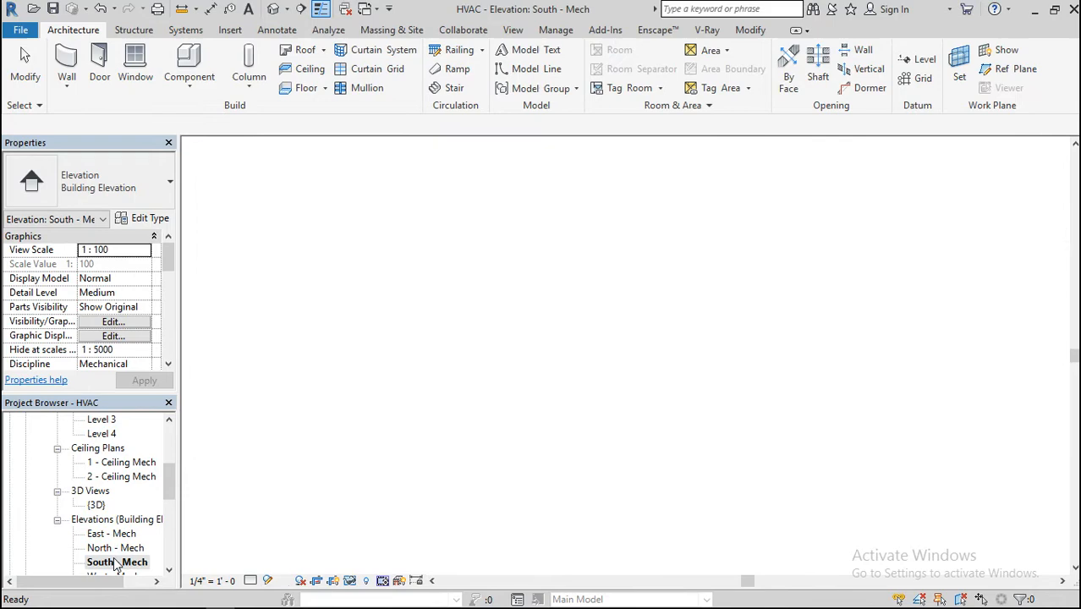
double_click(117, 562)
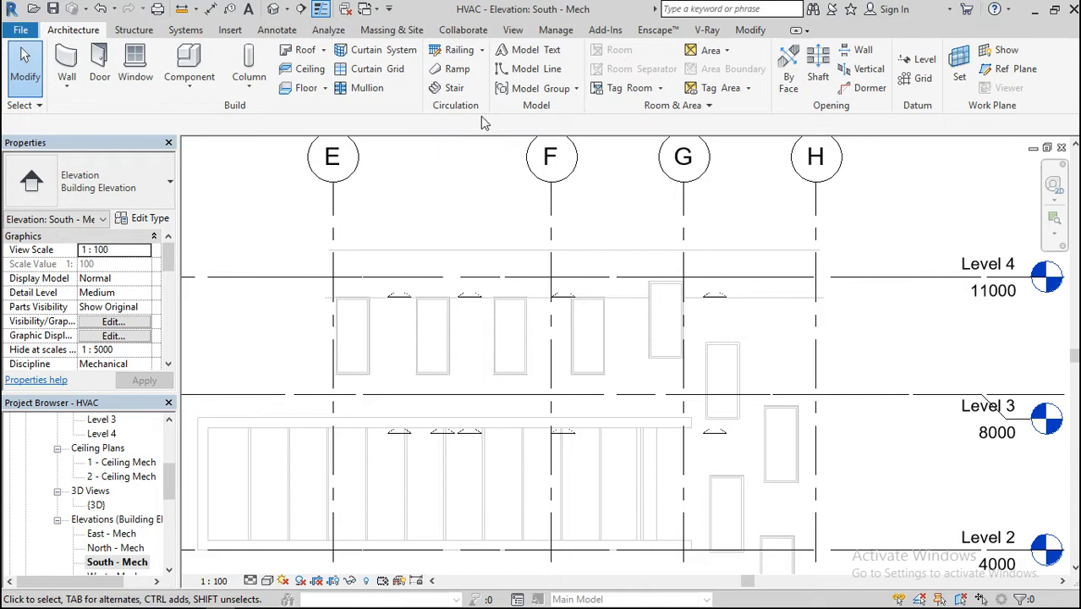
mouse_move(249, 64)
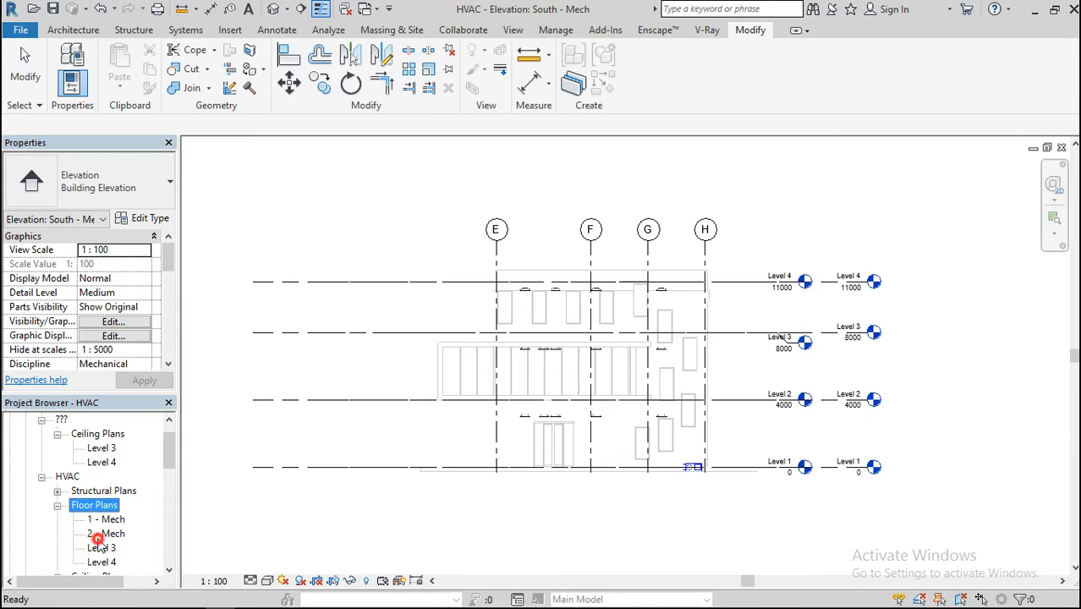
double_click(105, 517)
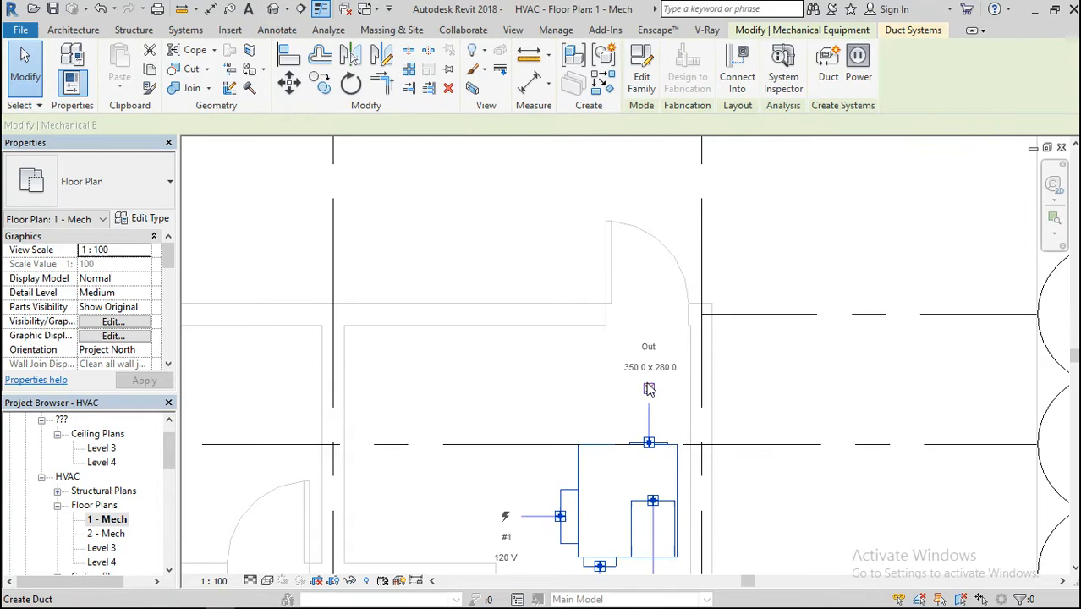
left_click(650, 389)
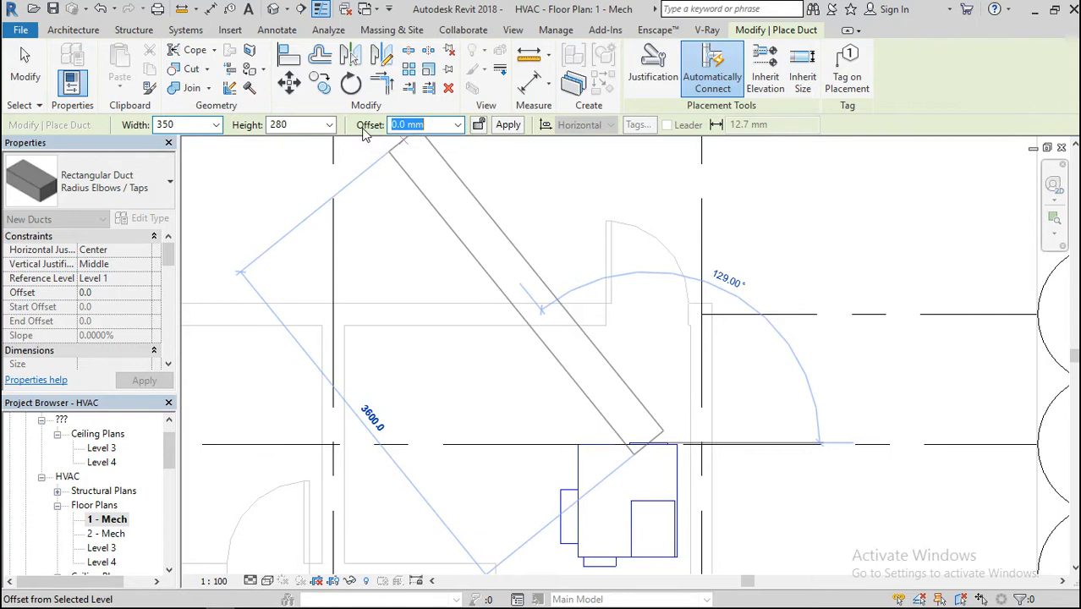
mouse_move(438, 126)
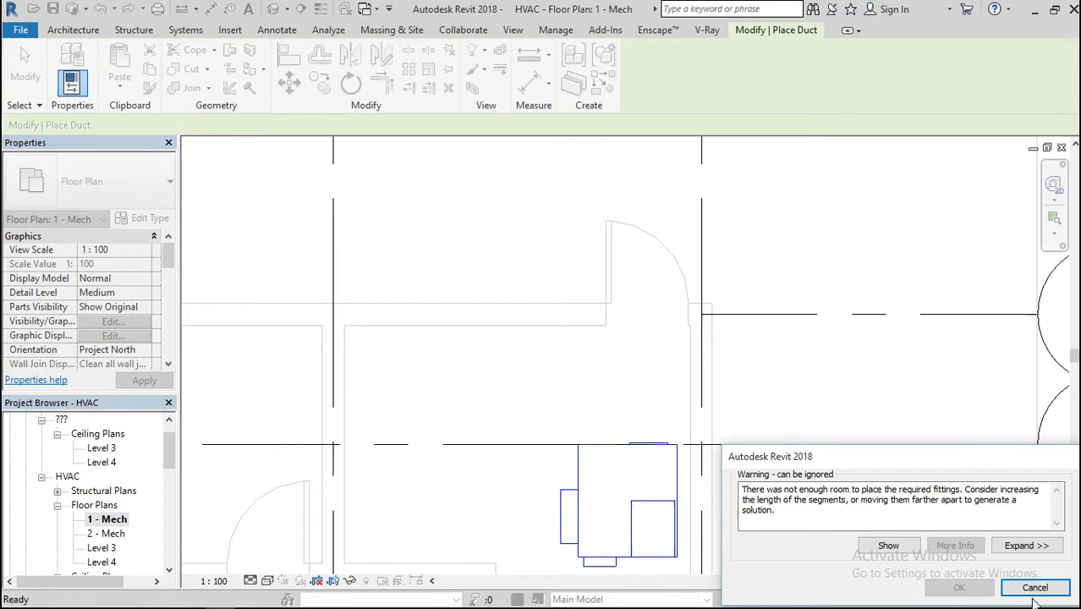
left_click(1035, 587)
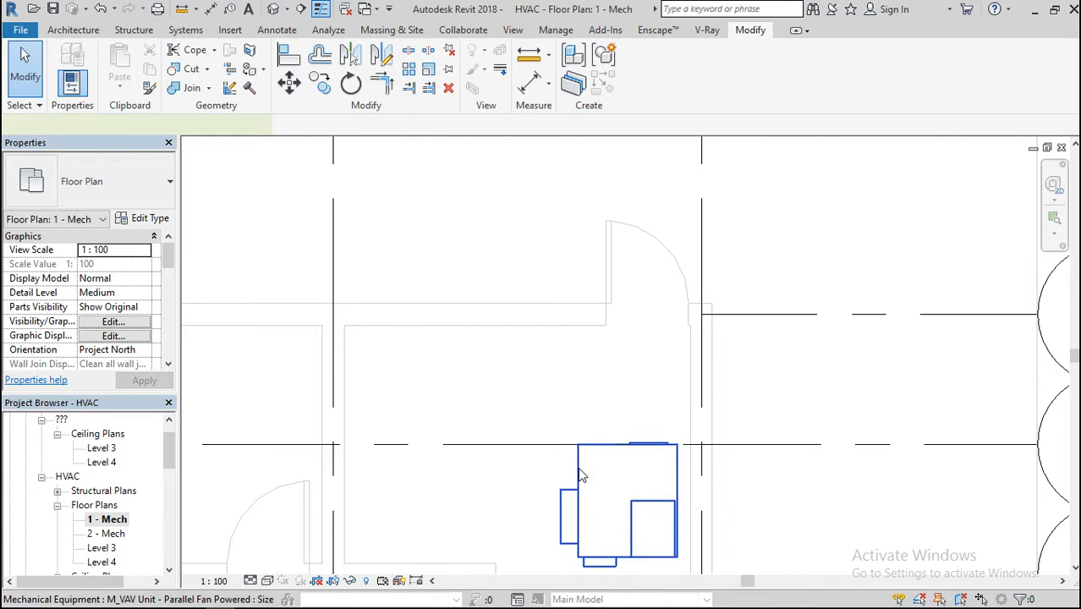
- Draw a riser duct up from the VAV unit outlet and check it in the 3D view
left_click(617, 499)
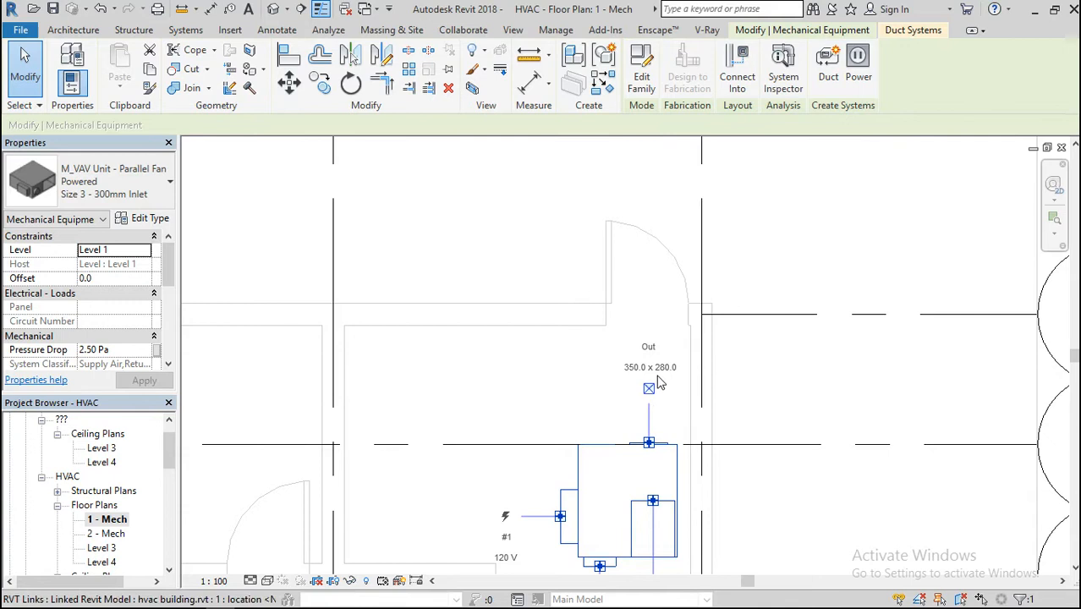
mouse_move(670, 345)
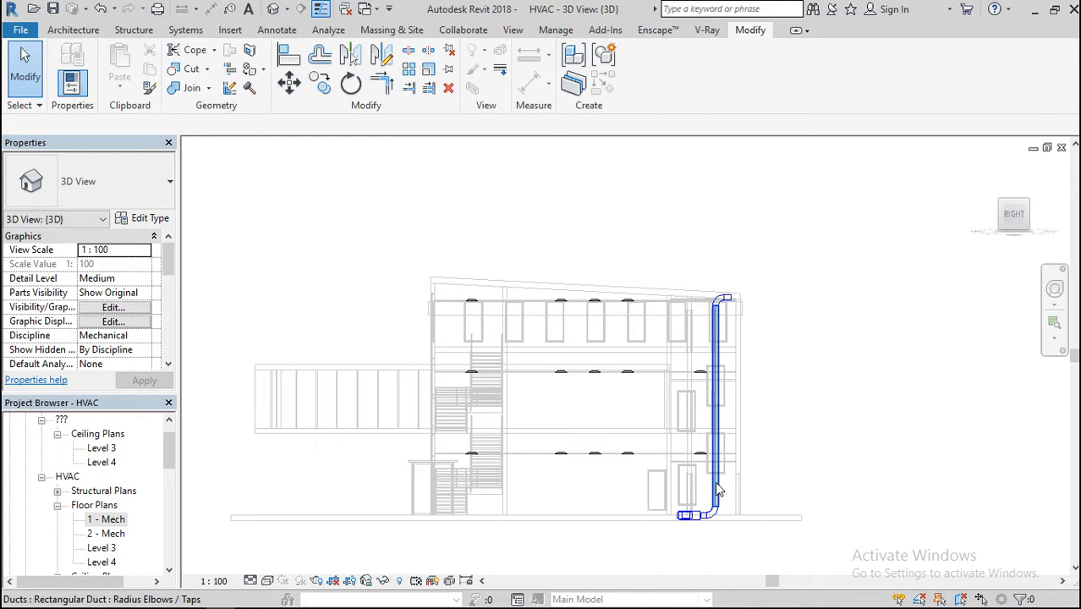
double_click(110, 420)
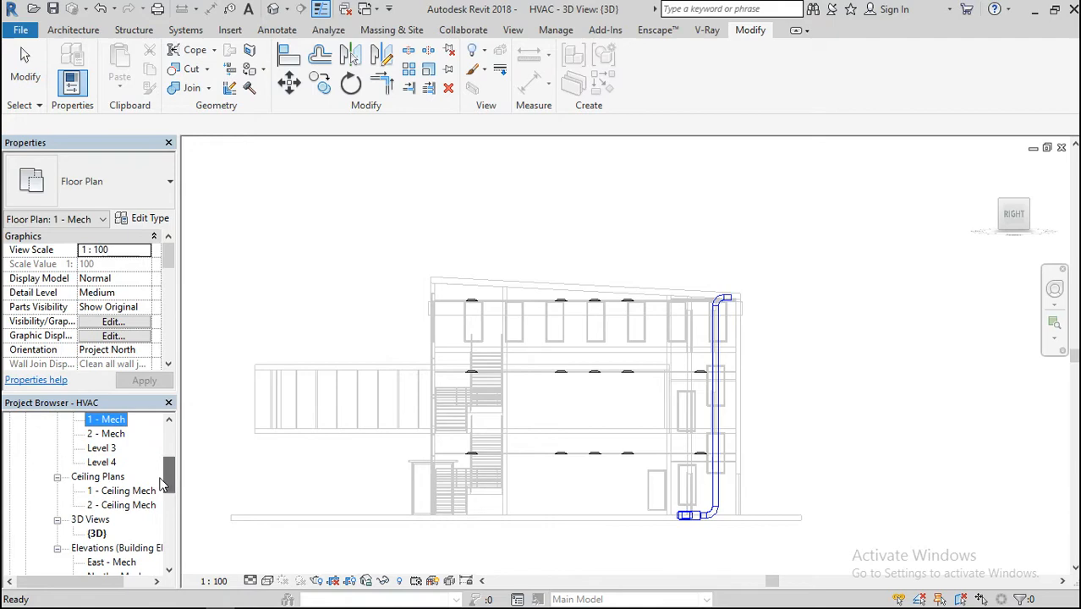
- On the Level 1 ceiling plan, start a 350×280 Rectangular Duct Mitered Elbows / Tees
double_click(122, 491)
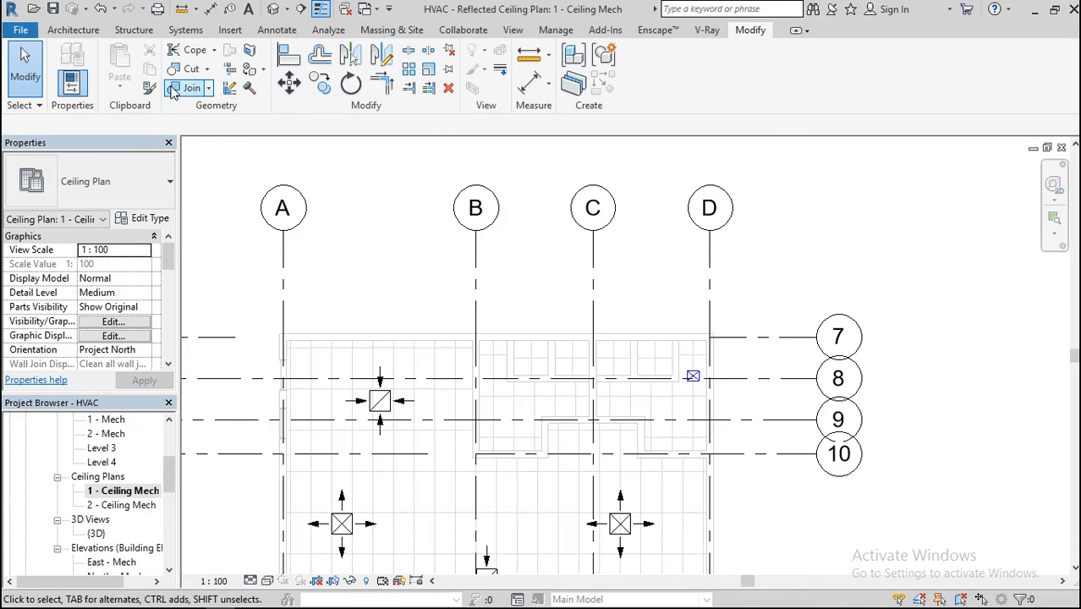
left_click(186, 31)
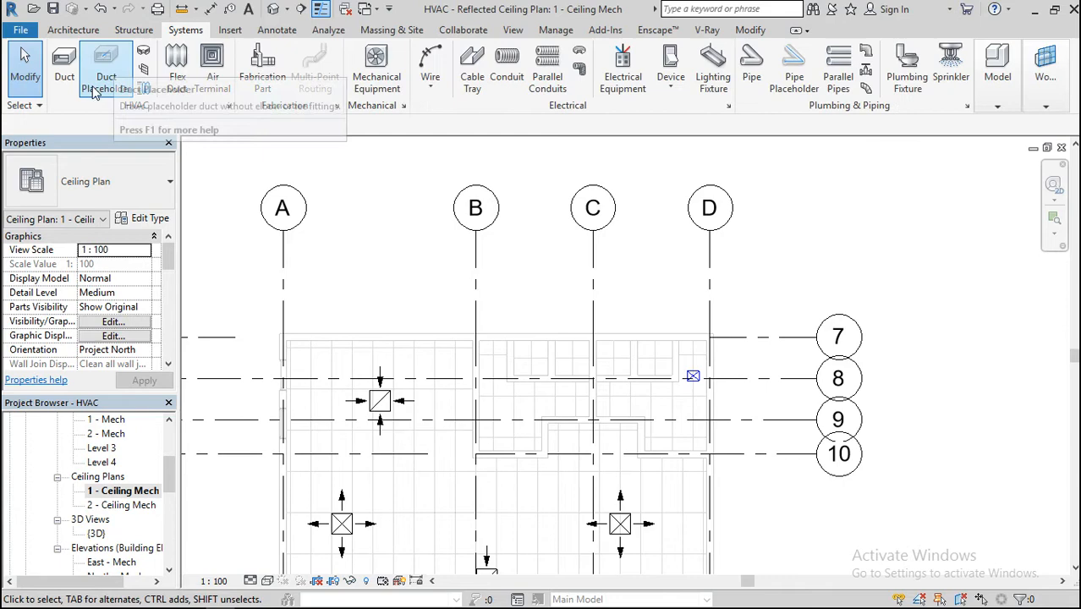
left_click(105, 66)
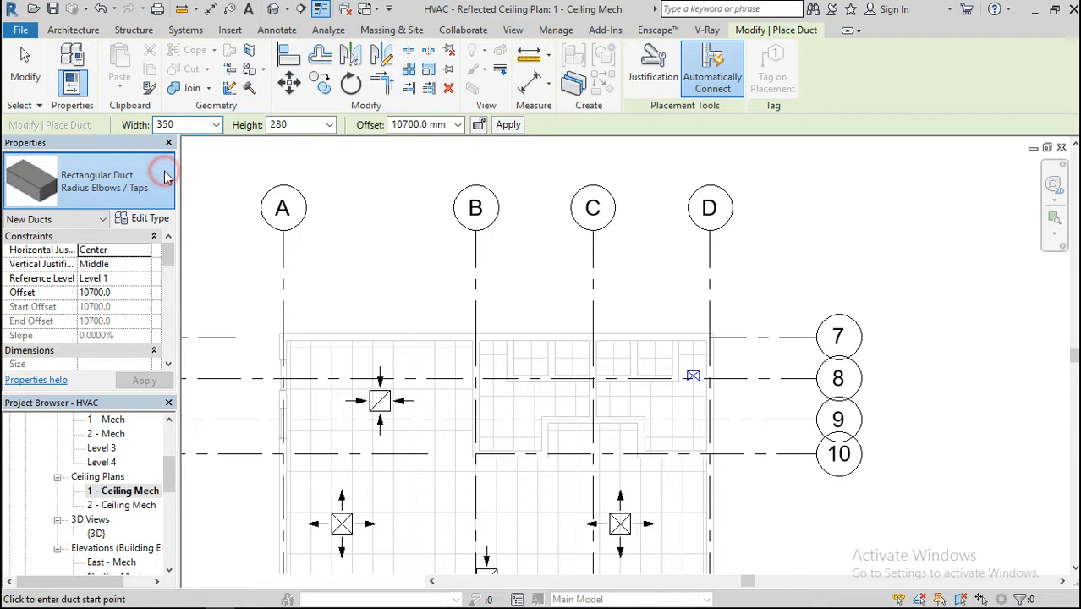
left_click(161, 178)
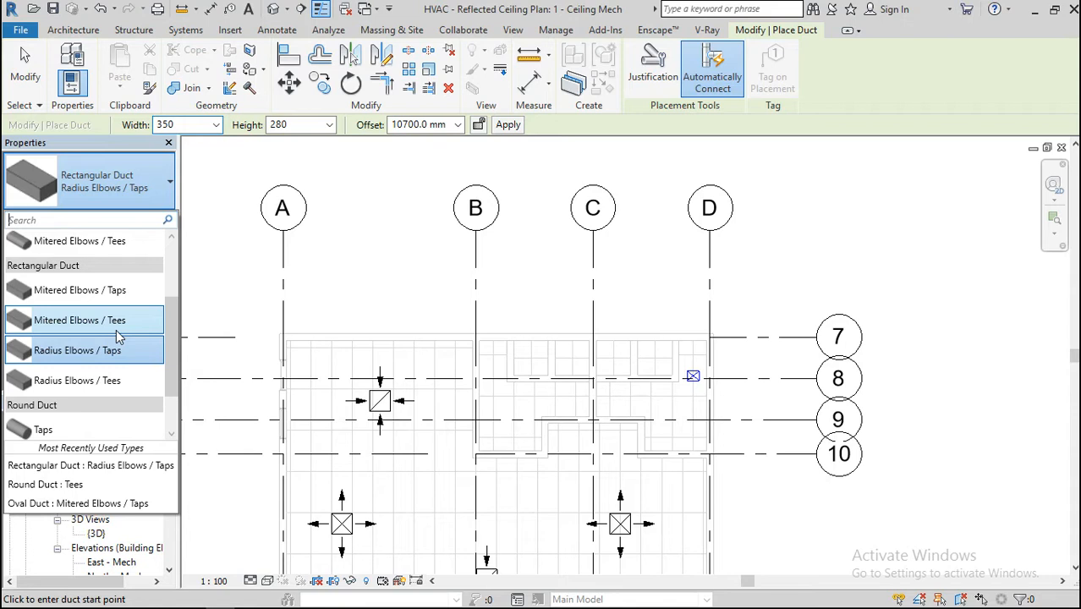
left_click(80, 320)
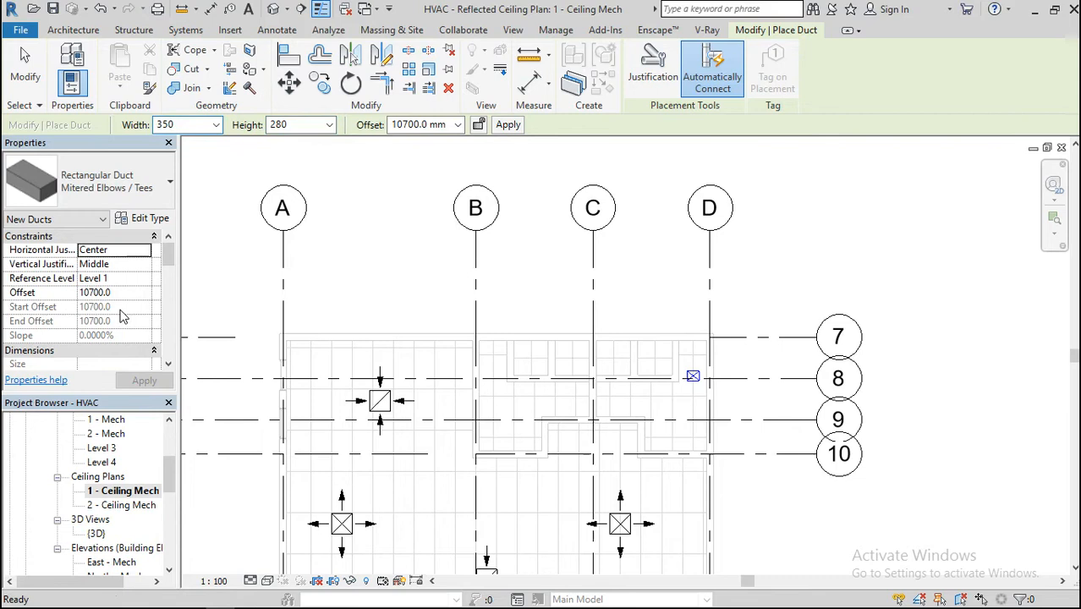
left_click(330, 125)
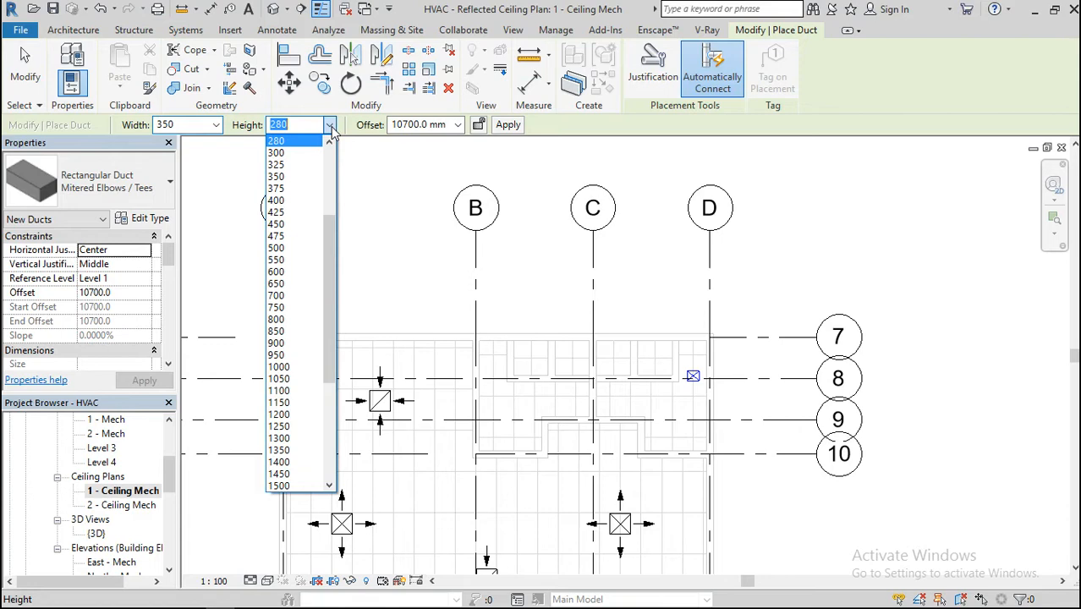
left_click(275, 140)
type("3500")
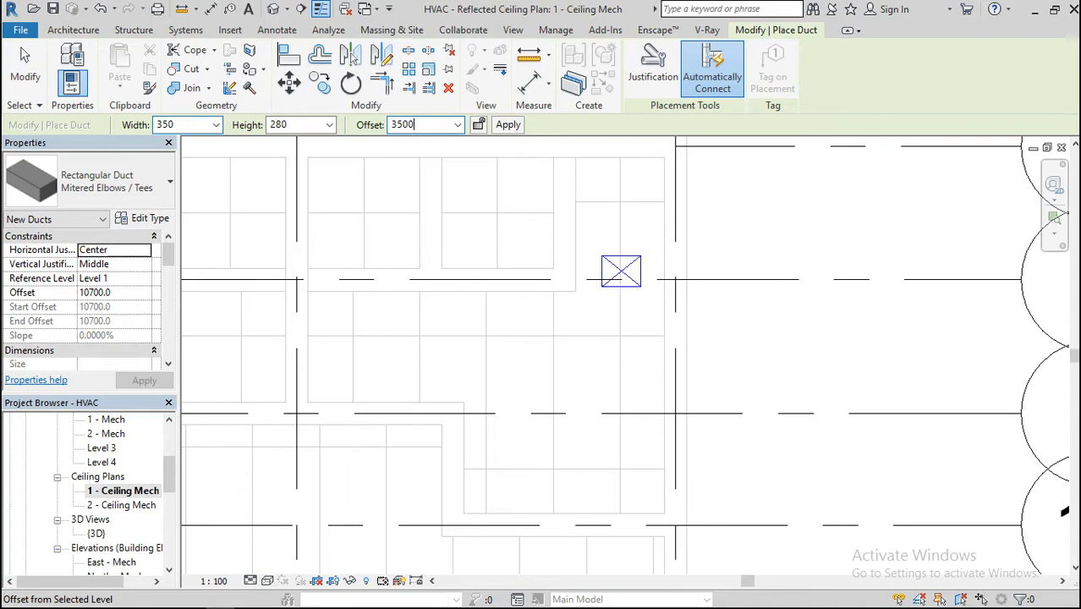
- Apply the 3500 mm offset and draw the duct runs meeting at an elbow corner
left_click(508, 125)
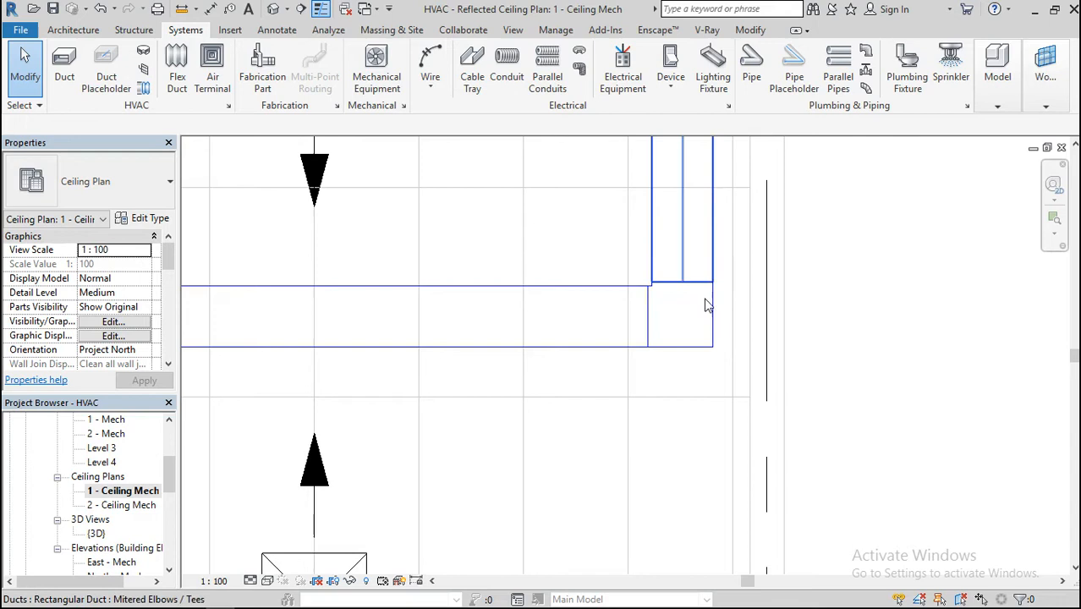
- Start another duct and choose a Rectangular Duct type for the diffuser branch
left_click(65, 64)
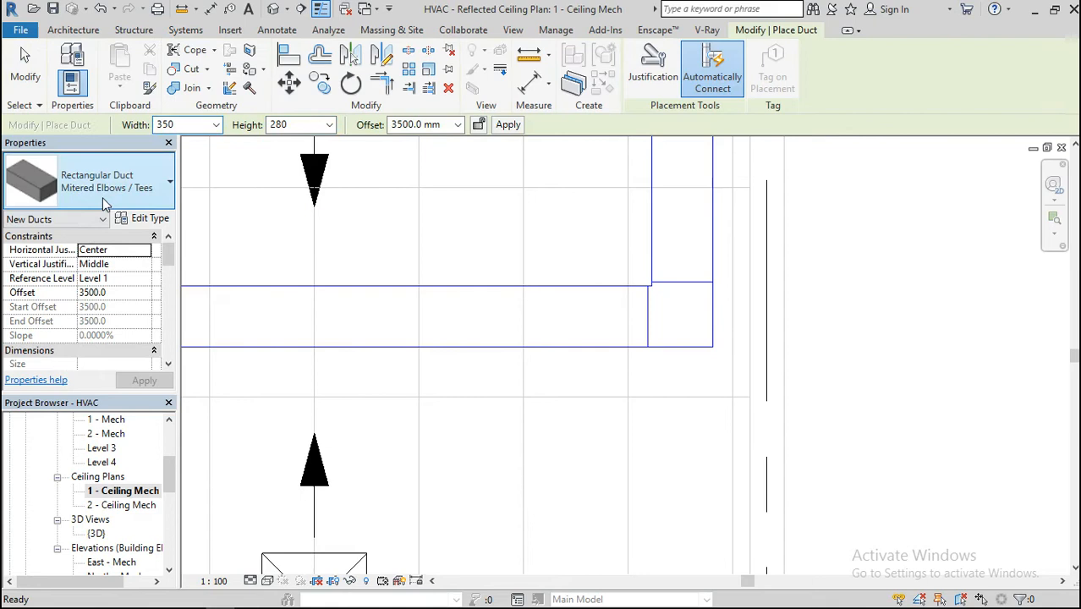
left_click(161, 181)
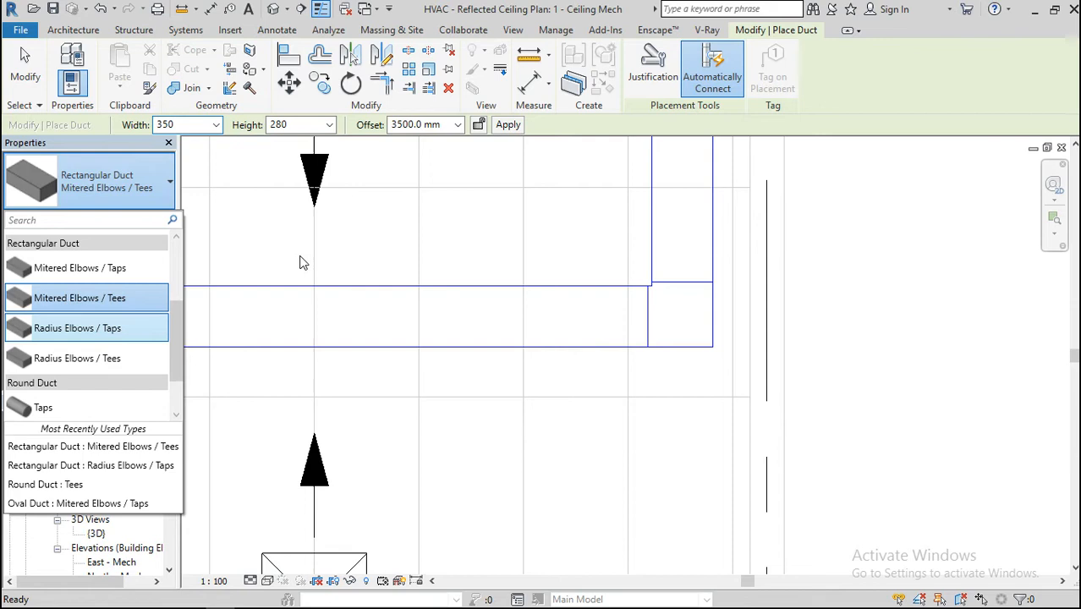
left_click(80, 297)
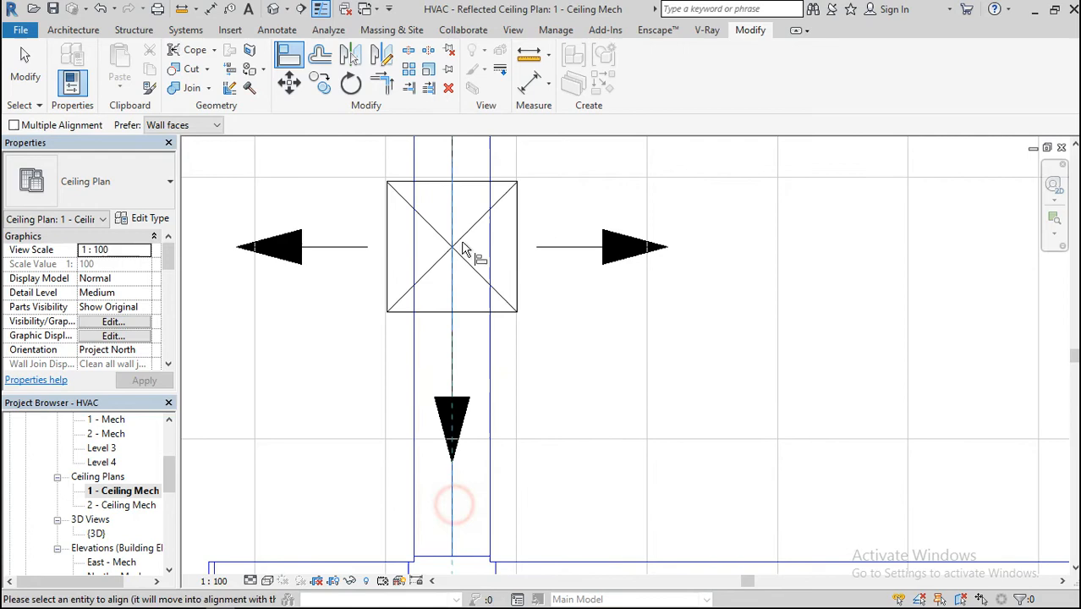
- Align a supply diffuser with the duct centreline and connect it into the branch duct
left_click(452, 247)
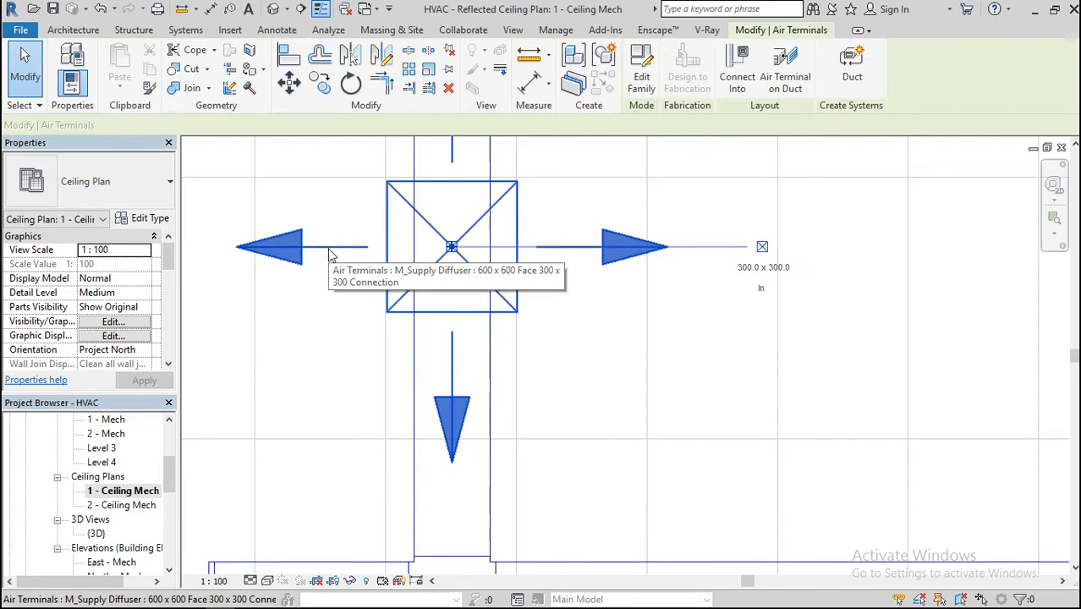
left_click(431, 223)
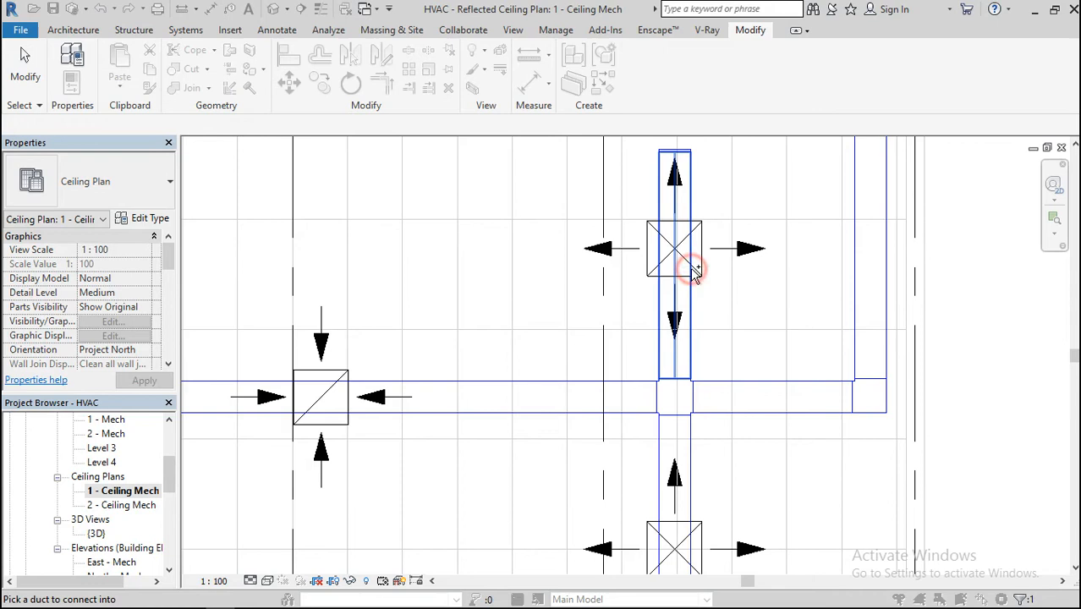
left_click(673, 247)
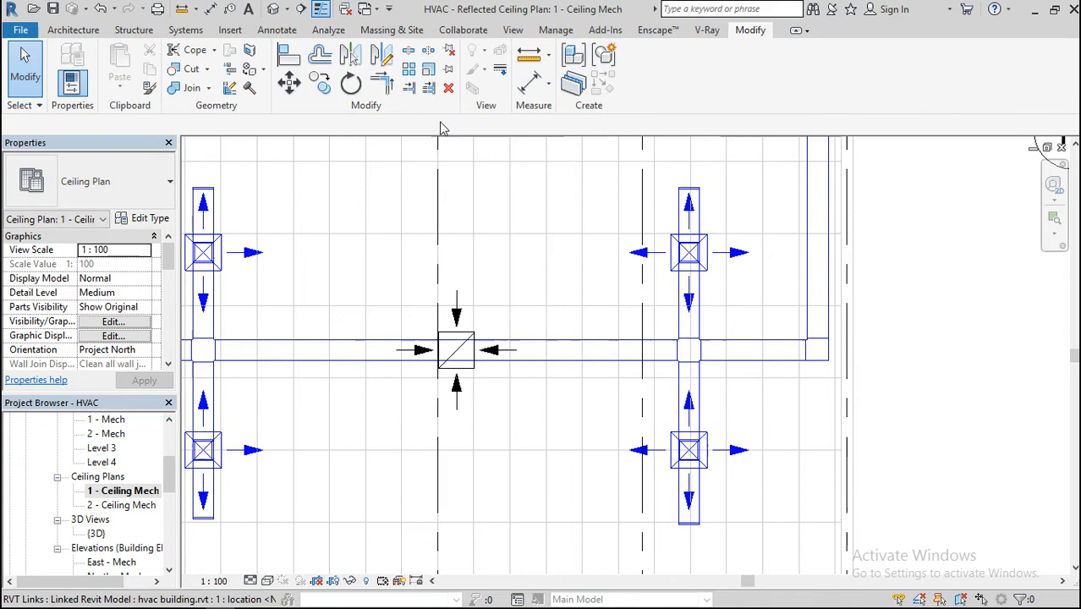
double_click(97, 533)
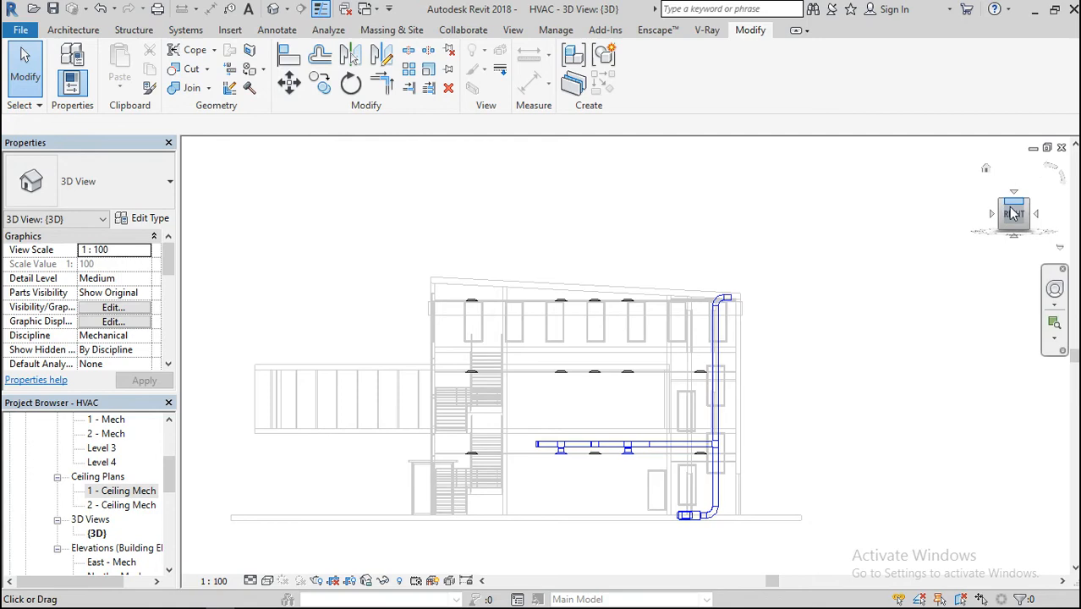
left_click(1013, 214)
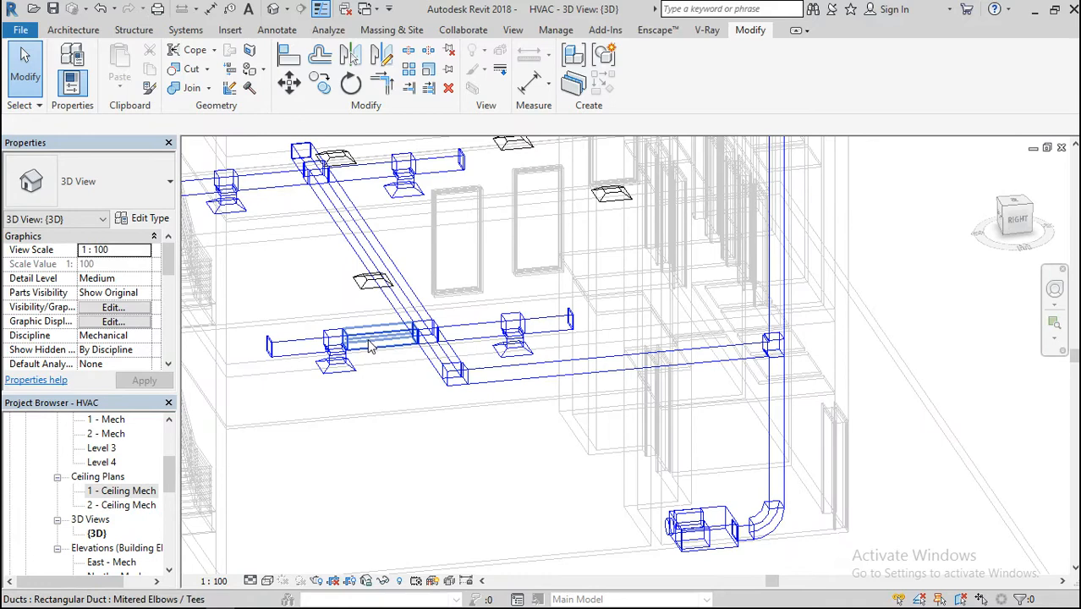
left_click(474, 376)
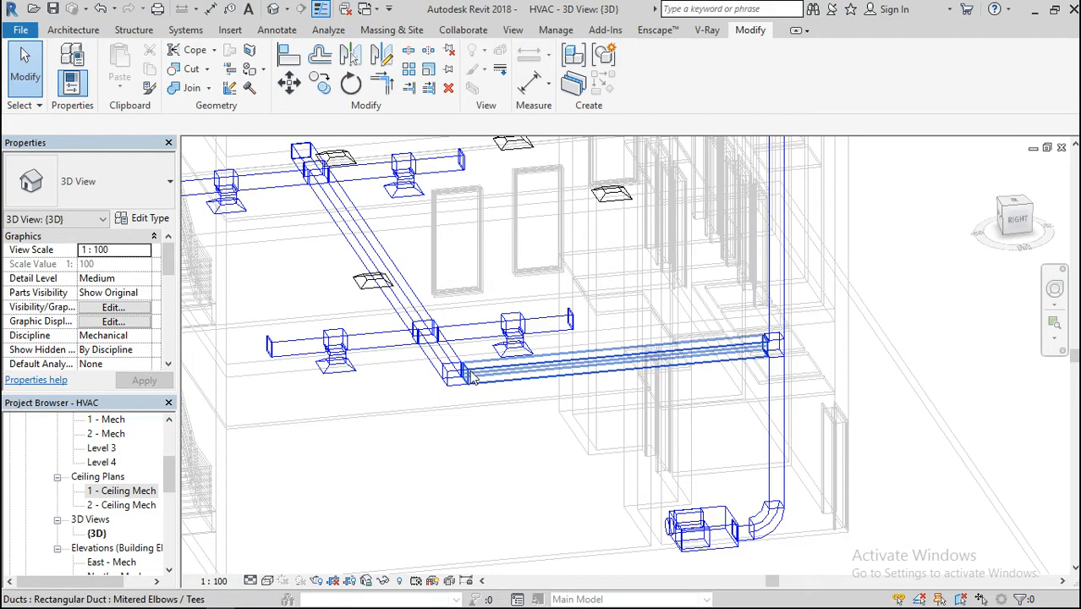
double_click(122, 490)
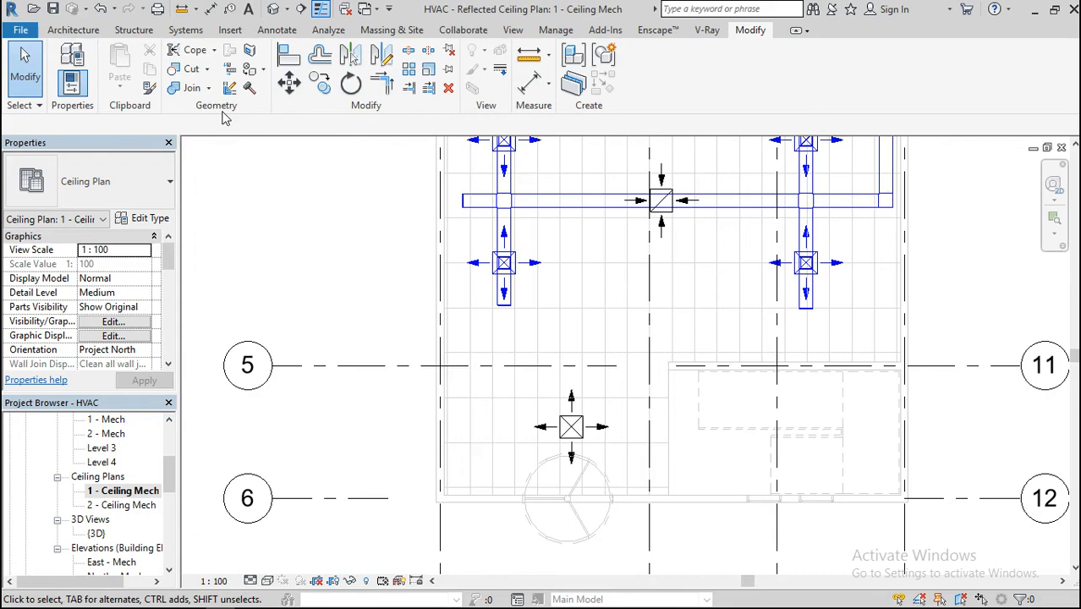
- Start a 300 mm round flex duct from the diffuser between grids 5 and 6
left_click(186, 31)
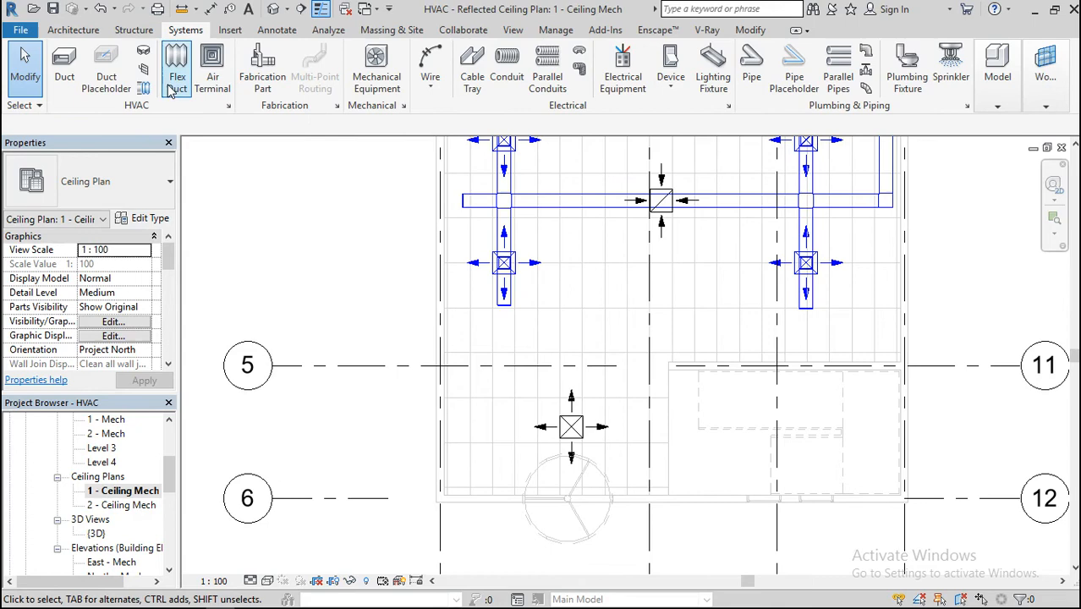
left_click(176, 64)
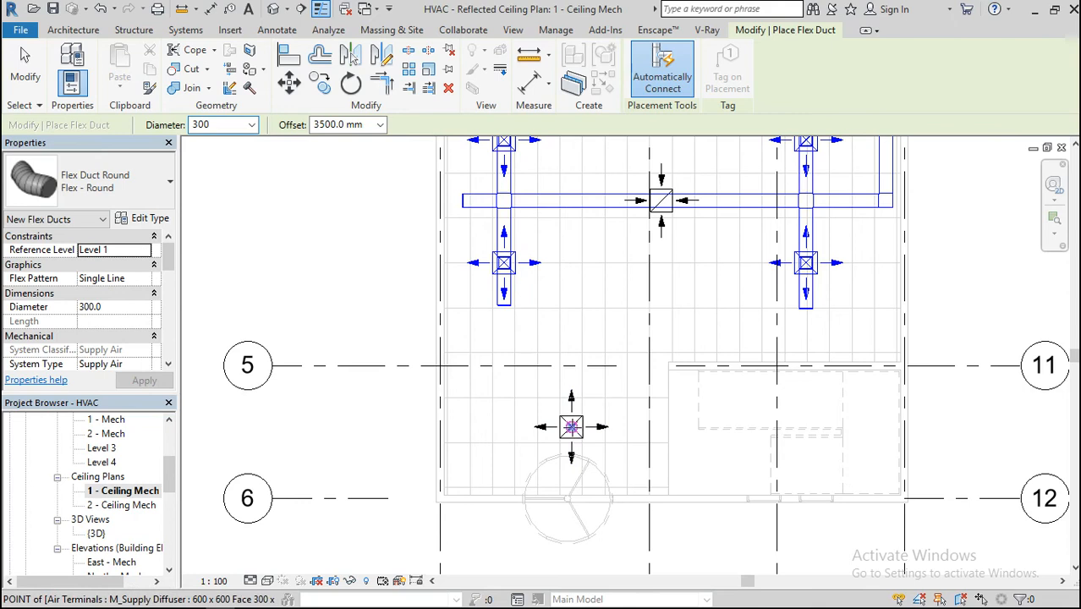
mouse_move(572, 209)
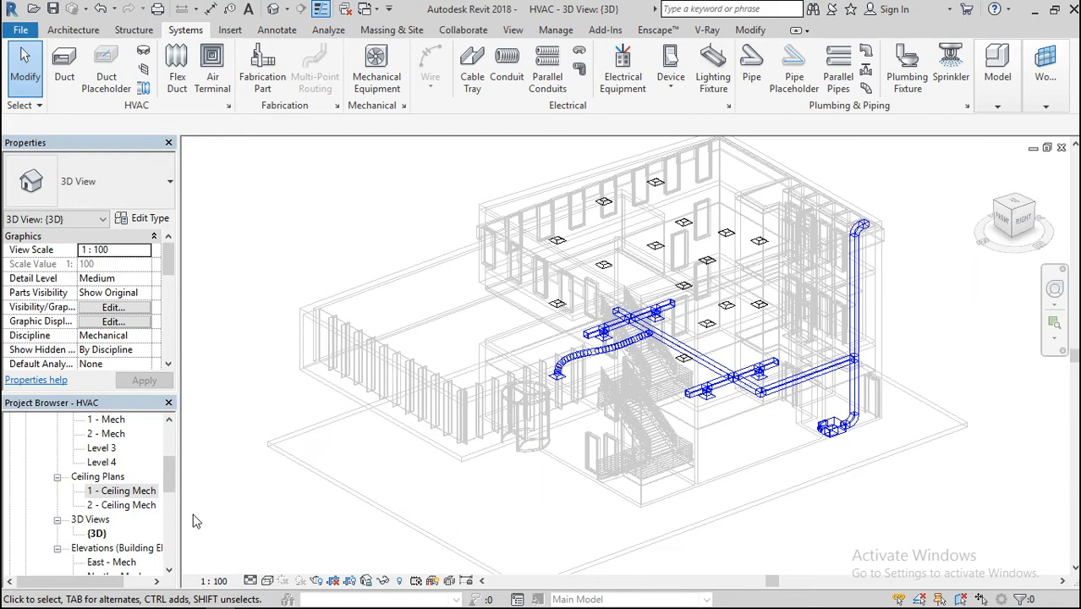
- Open the 2 - Ceiling Mech plan showing its grid of ceiling diffusers
double_click(121, 504)
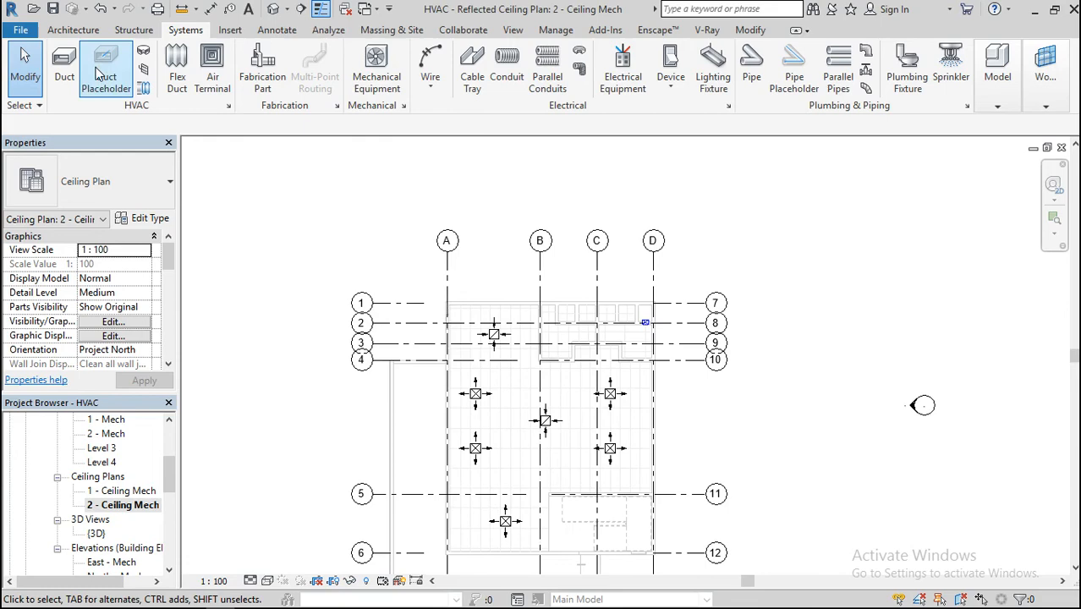
- Start a 350×280 rectangular duct on Level 2 at 2743 mm offset near grid line 8
left_click(65, 67)
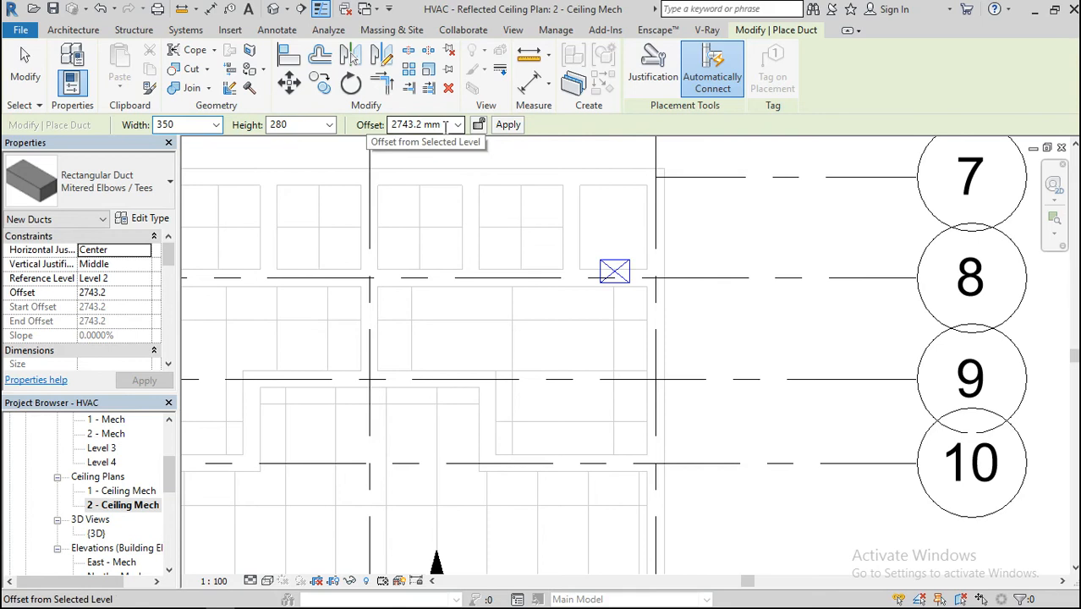
triple_click(427, 125)
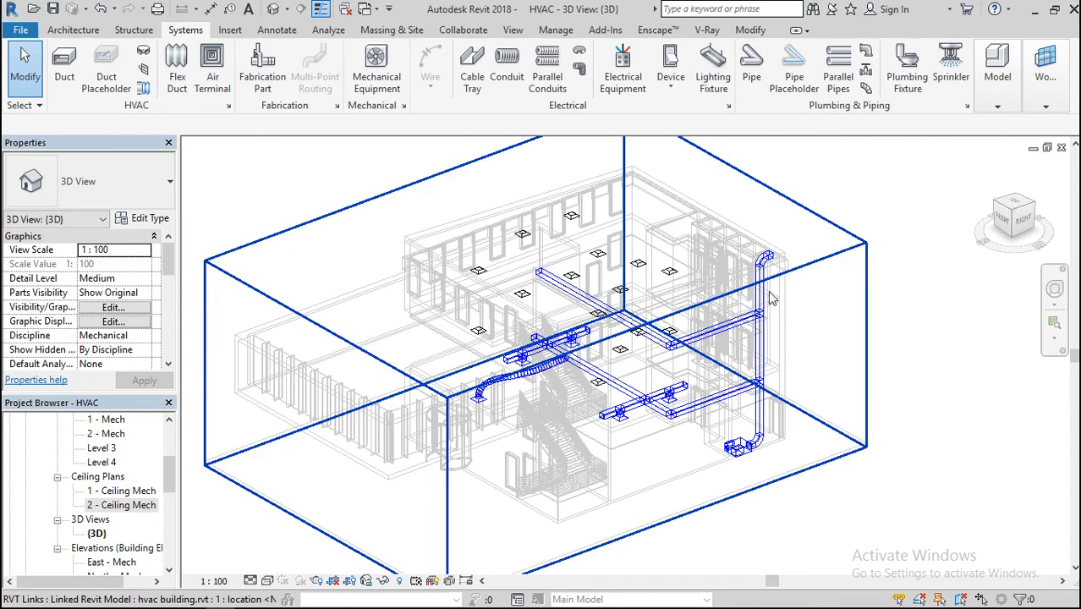
mouse_move(510, 344)
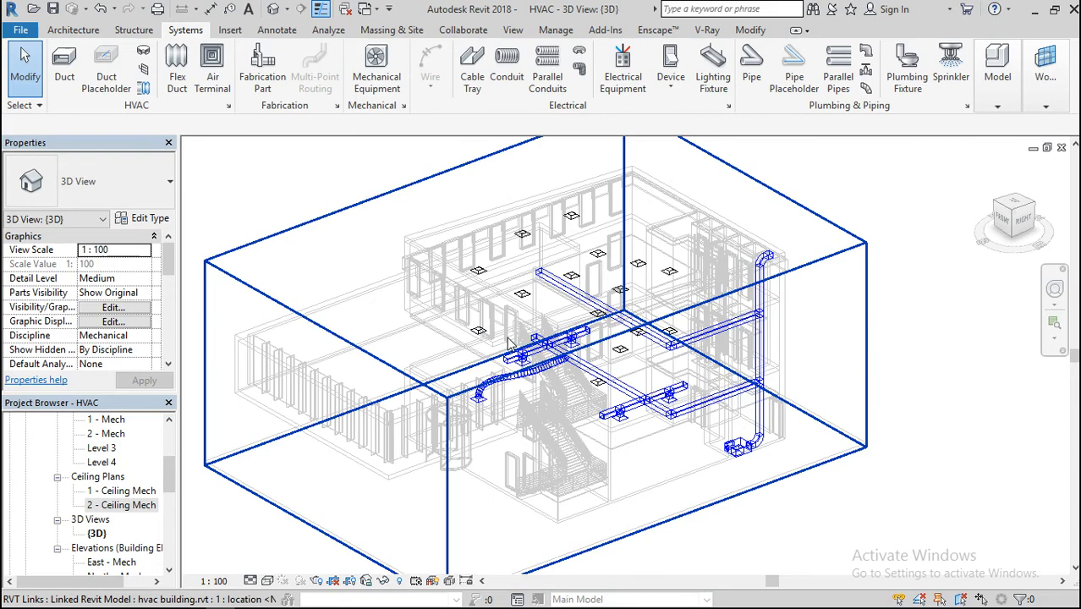